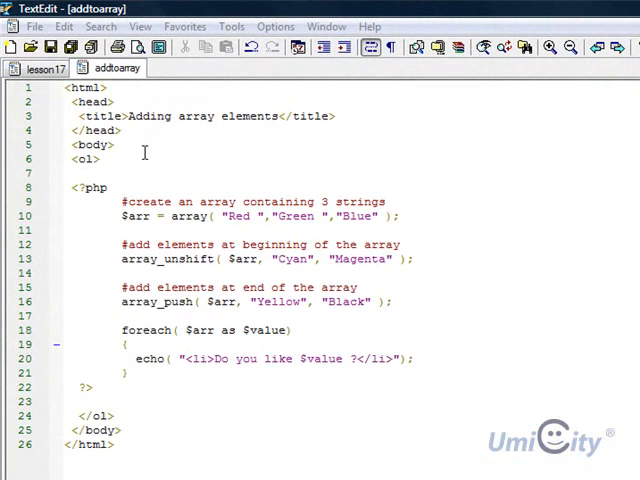
mouse_move(164, 138)
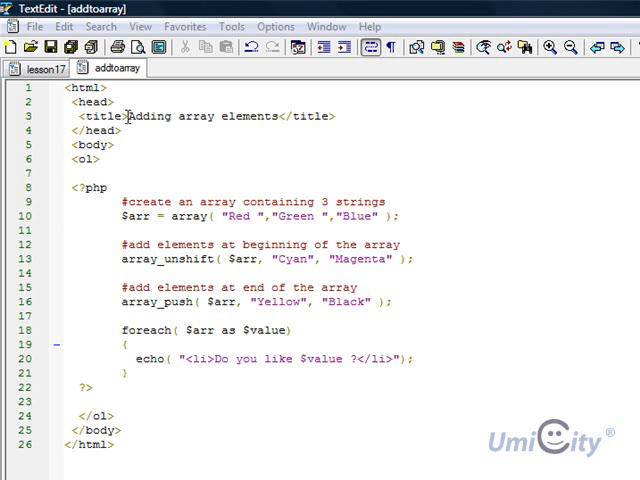
mouse_move(128, 112)
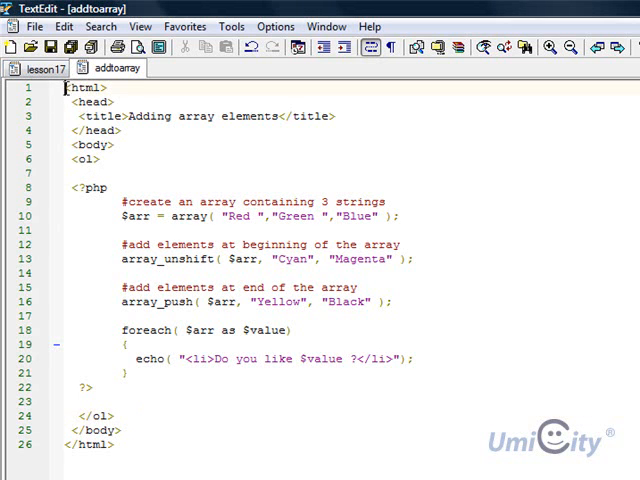
Step: Walk through the html, title and ordered-list tags of the addtoarray page before the echo line
double_click(84, 88)
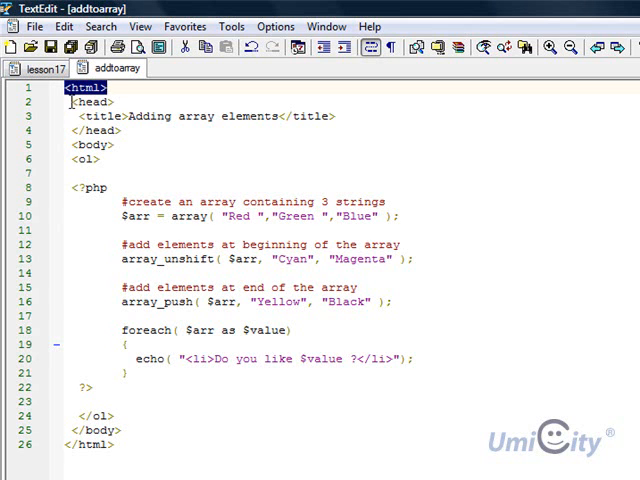
left_click(88, 100)
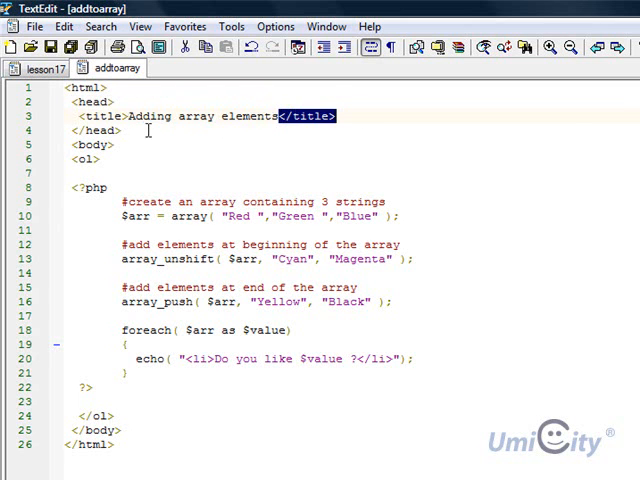
double_click(204, 116)
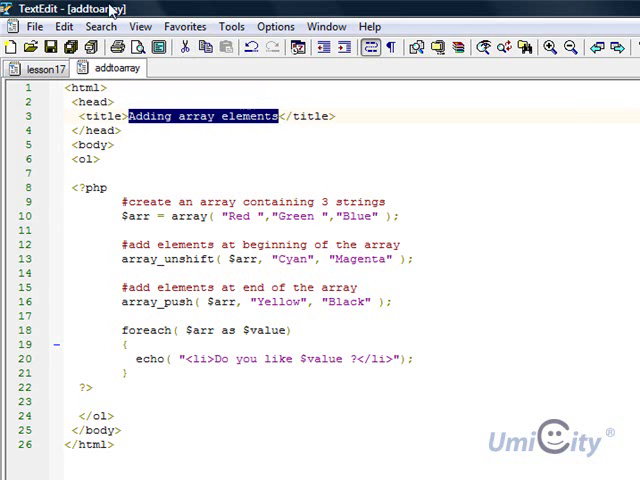
mouse_move(124, 174)
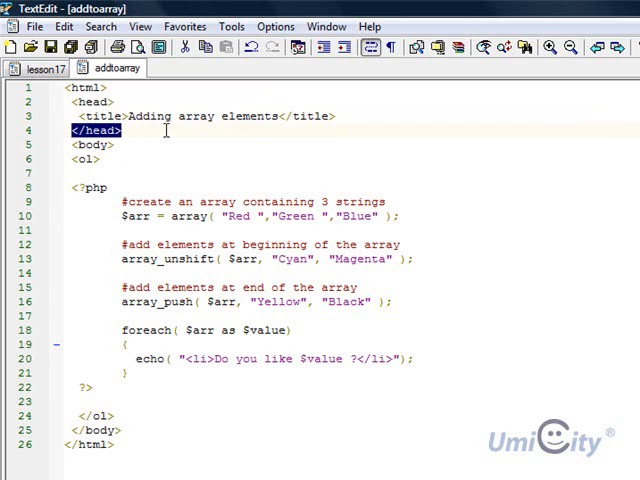
mouse_move(72, 144)
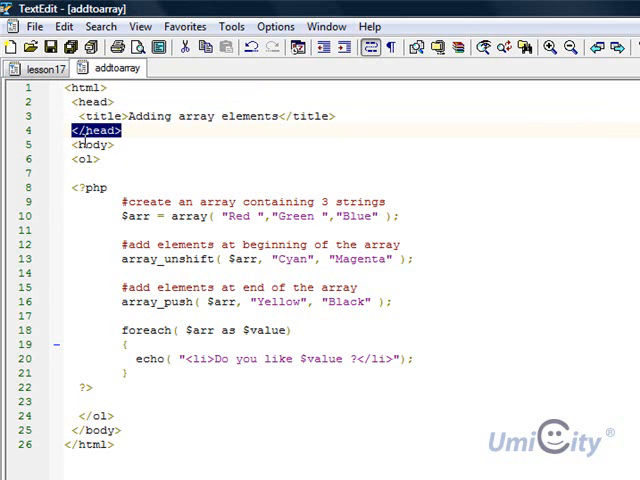
left_click(90, 144)
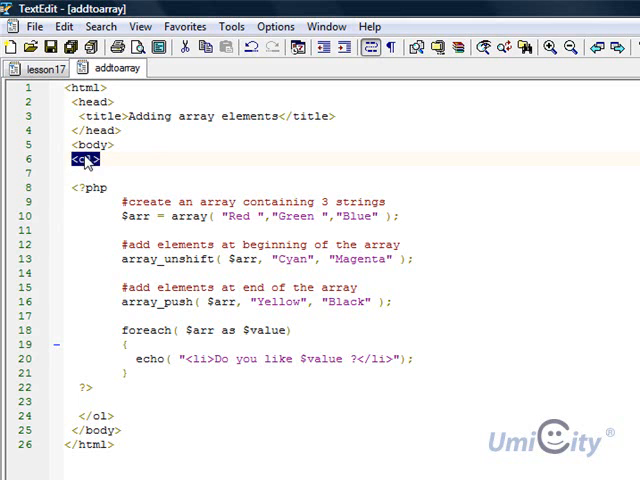
type("ol")
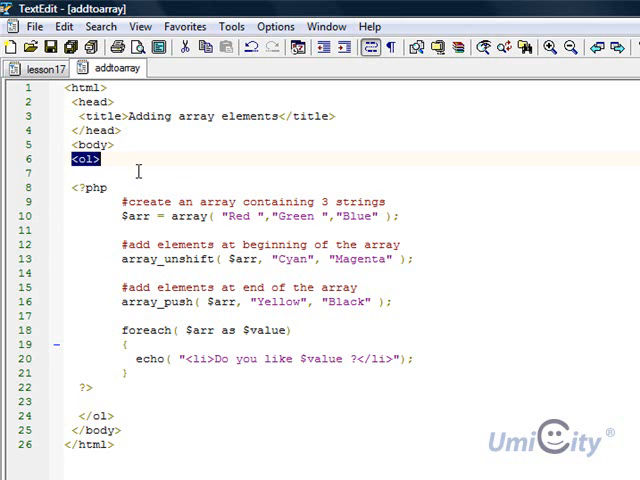
mouse_move(104, 172)
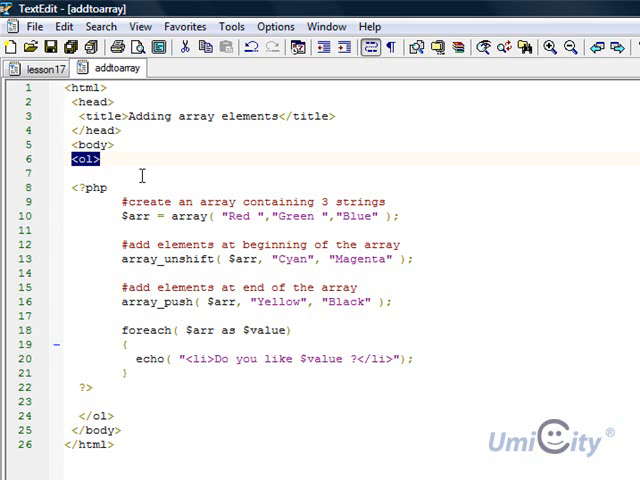
mouse_move(144, 188)
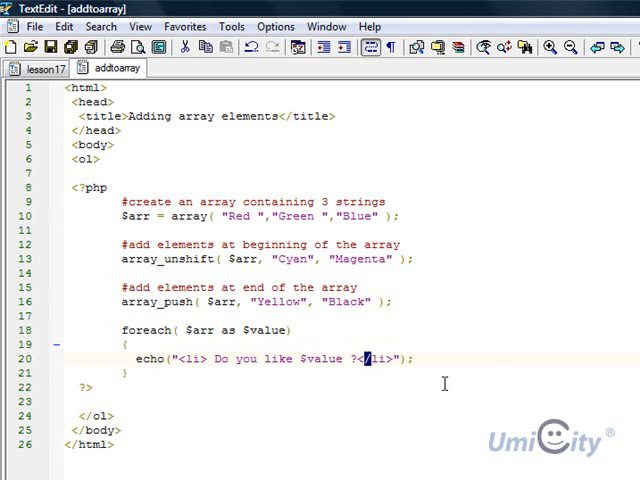
mouse_move(338, 116)
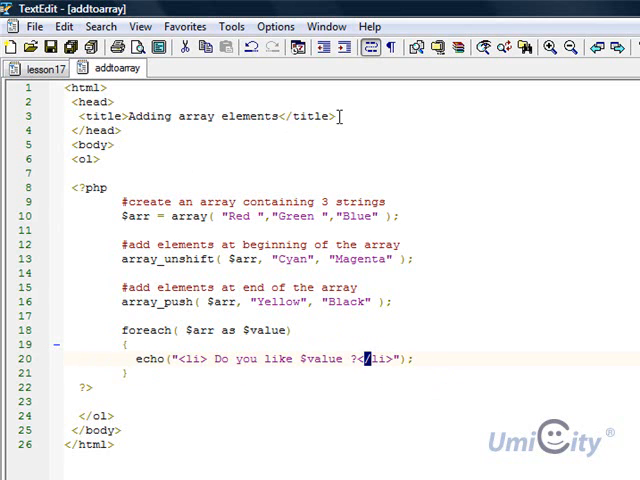
mouse_move(296, 174)
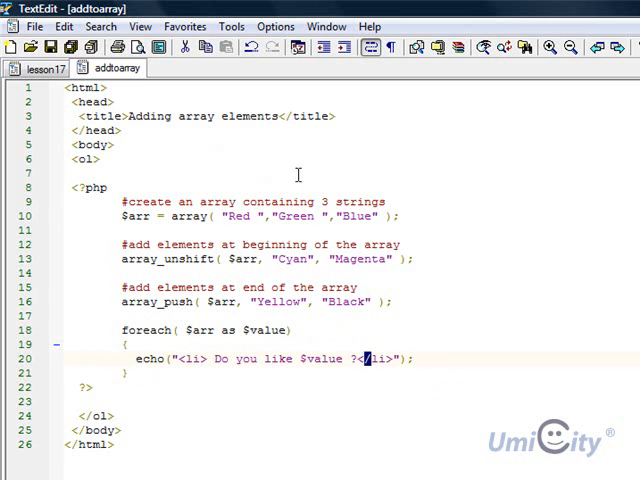
mouse_move(116, 172)
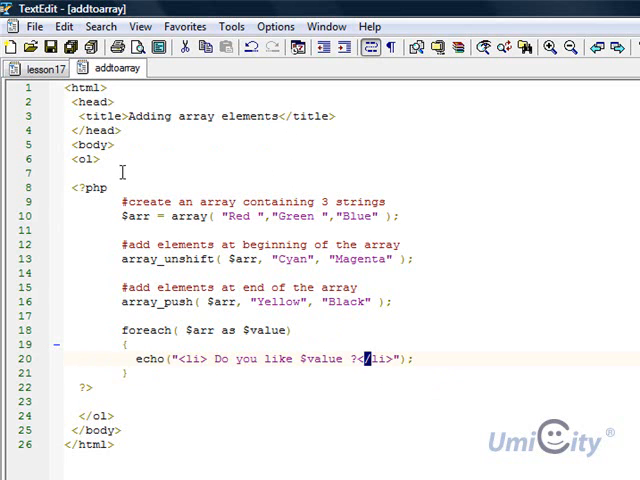
Step: Reduce '<?php' to '<?' and review the array-creation comment and $arr variable
double_click(96, 188)
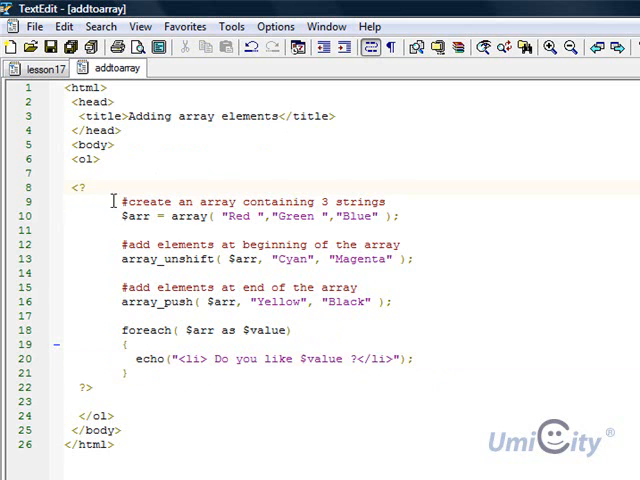
double_click(76, 188)
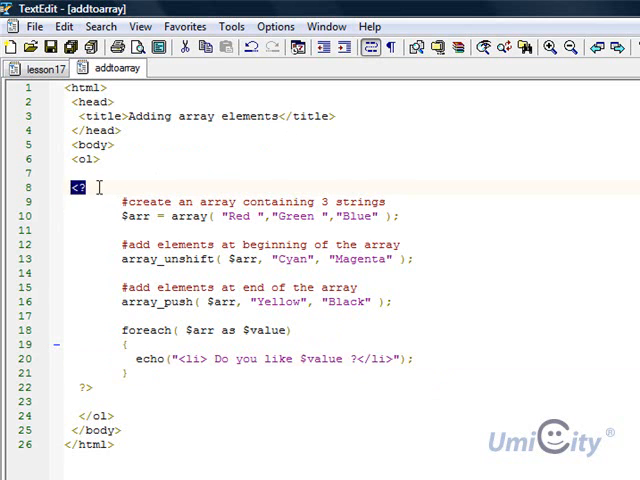
double_click(250, 200)
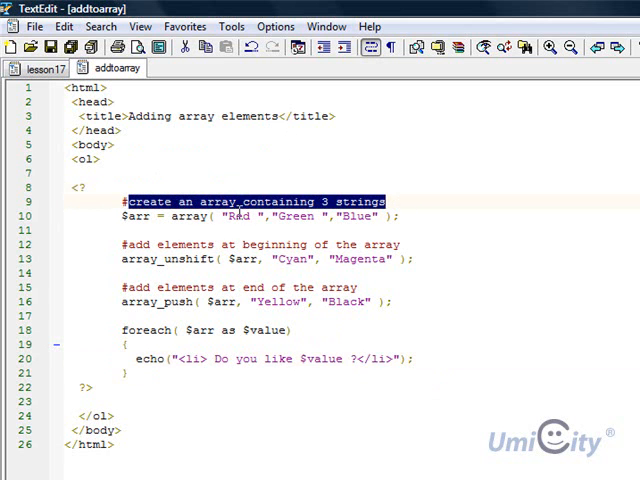
mouse_move(258, 214)
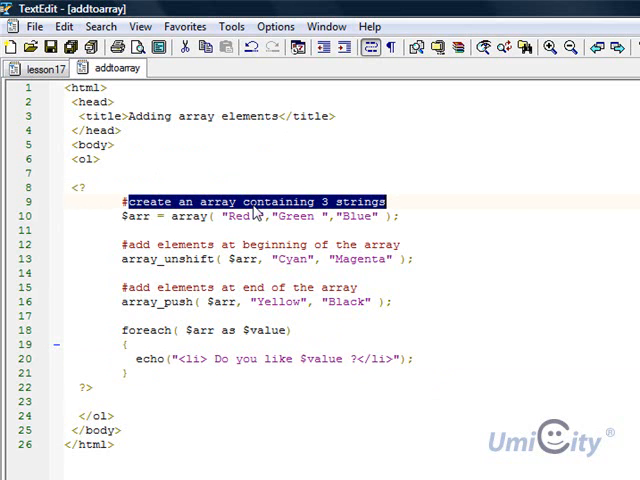
left_click(388, 200)
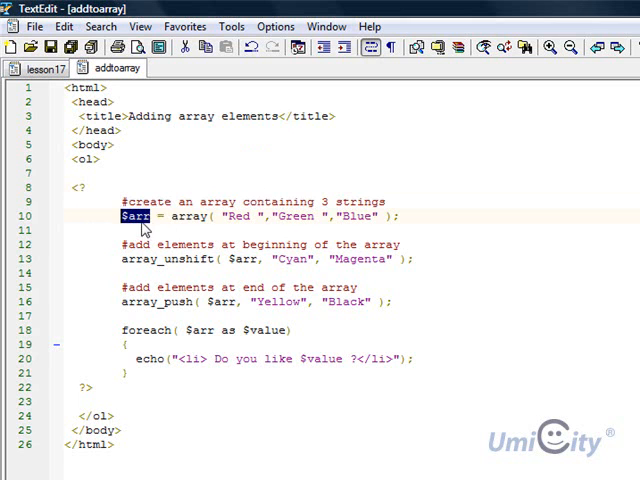
mouse_move(128, 222)
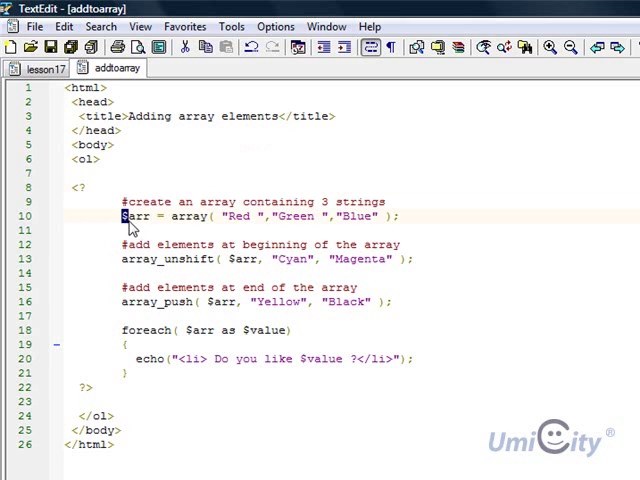
mouse_move(176, 218)
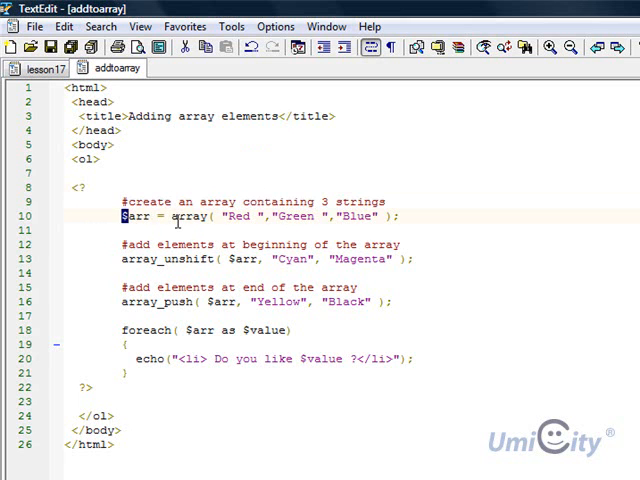
double_click(184, 216)
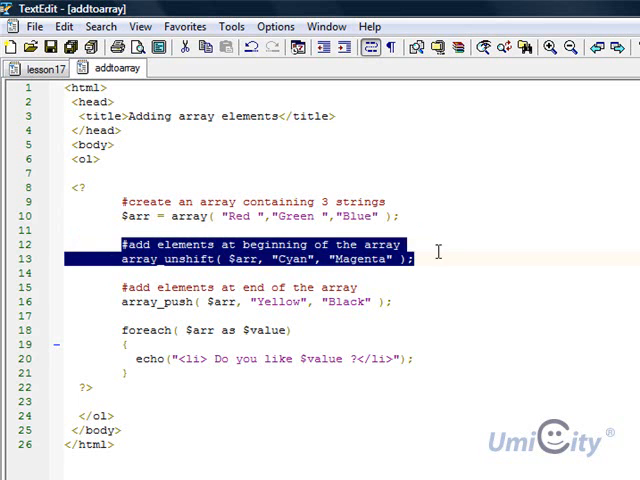
Step: Append ,"pink" after "Magenta" in the array_unshift($arr, "Cyan", "Magenta") call
left_click(216, 244)
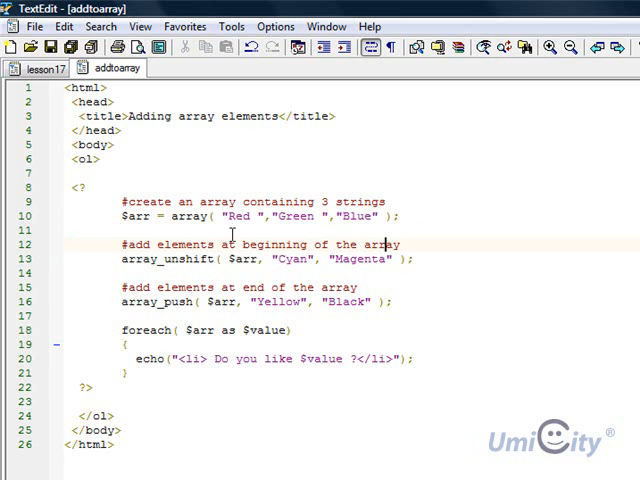
mouse_move(184, 264)
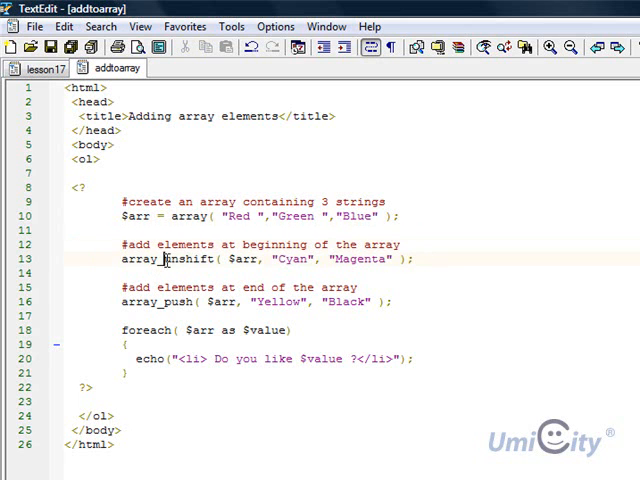
double_click(188, 260)
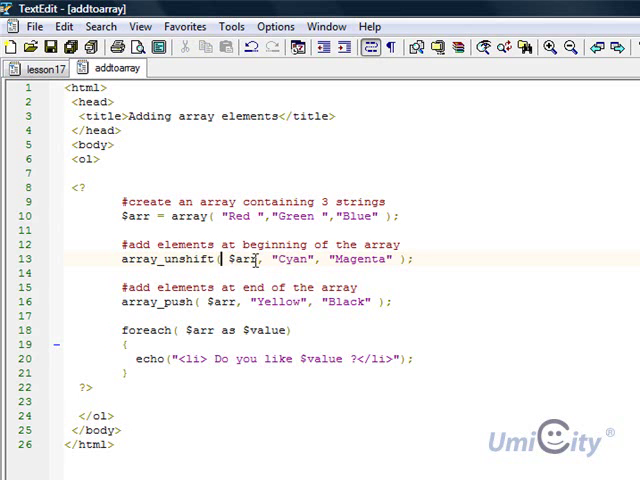
double_click(236, 260)
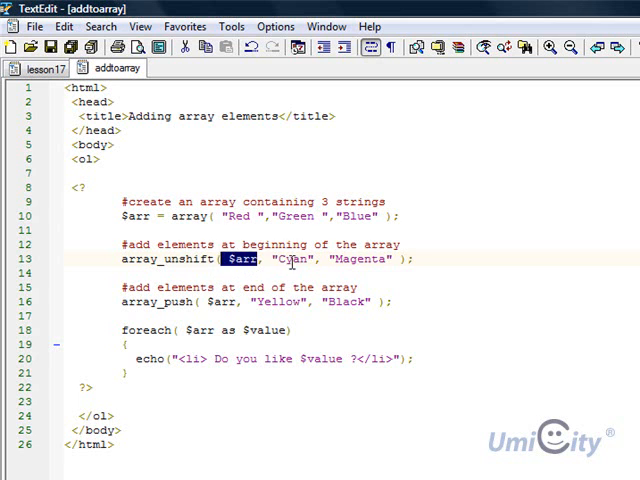
double_click(298, 260)
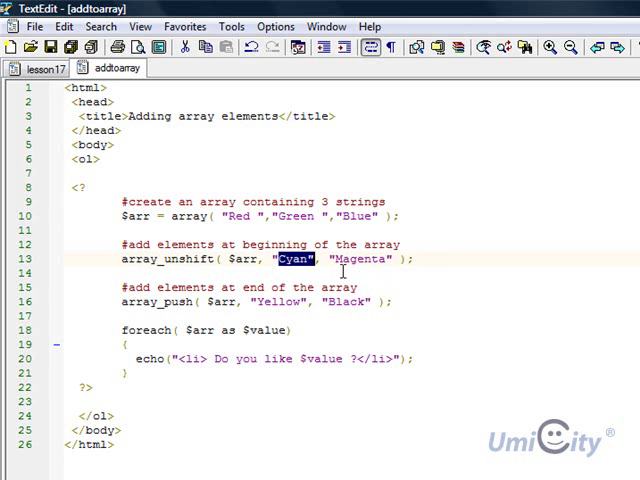
mouse_move(406, 260)
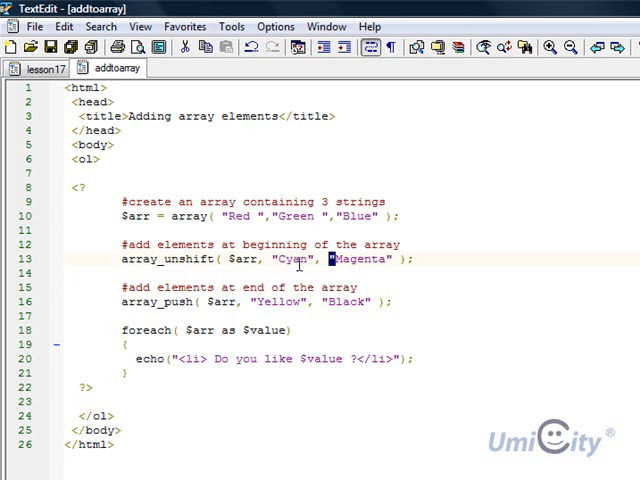
double_click(296, 260)
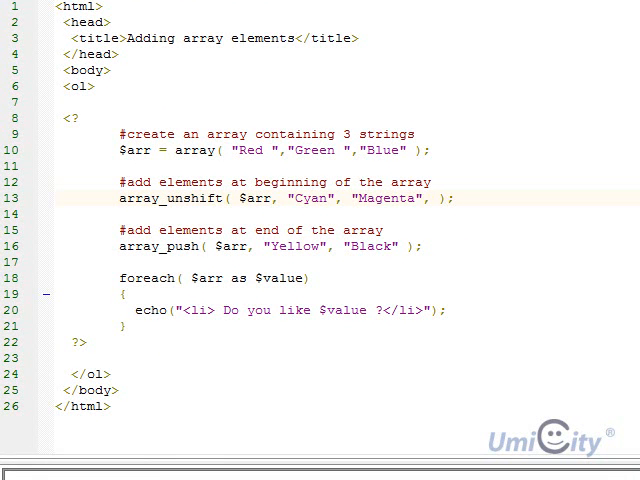
type(",\"")
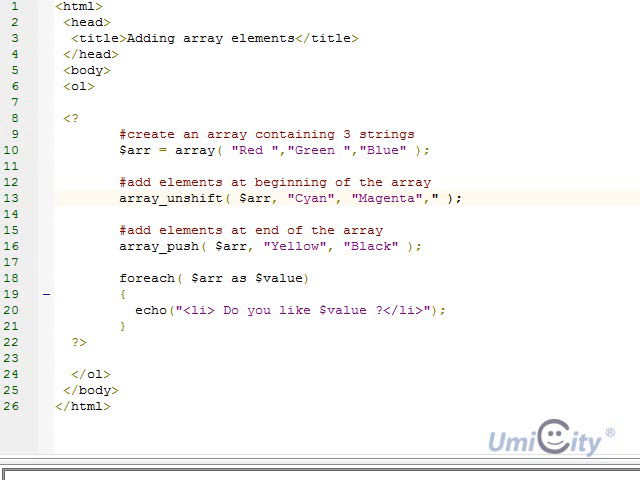
type("pin")
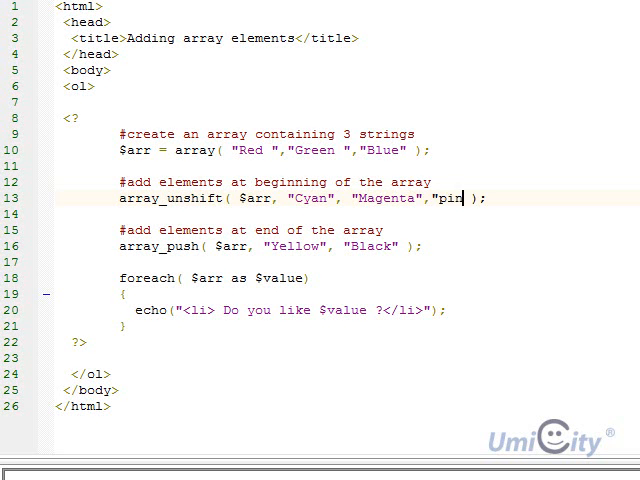
type("k")
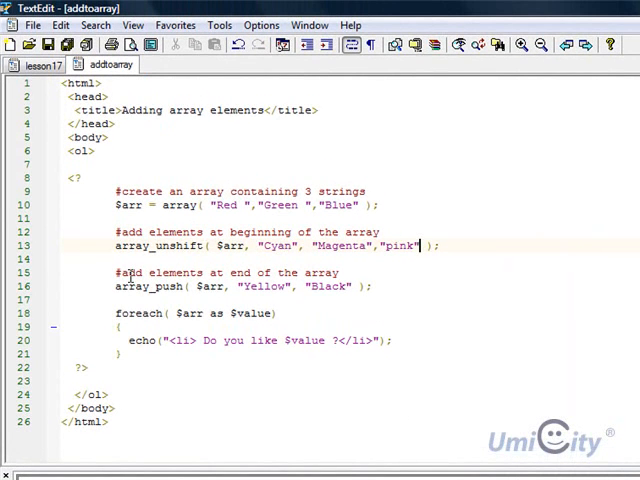
double_click(224, 272)
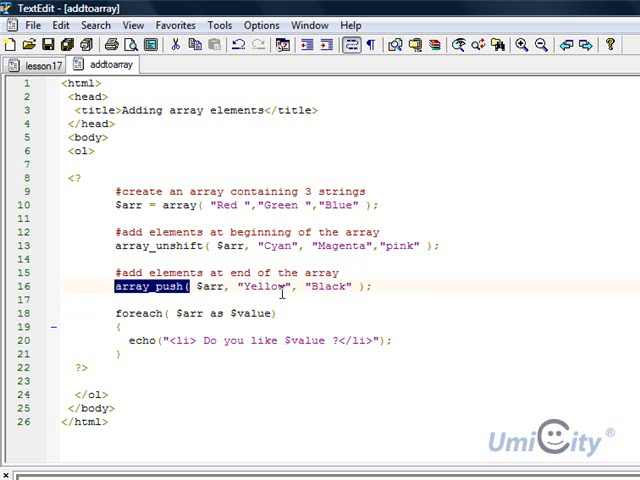
mouse_move(340, 316)
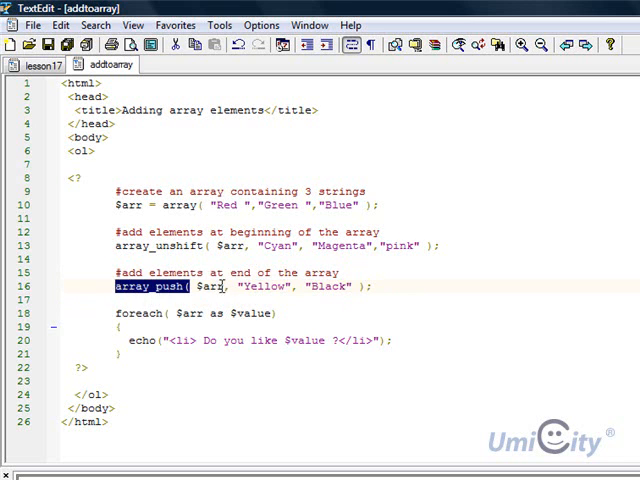
left_click(224, 288)
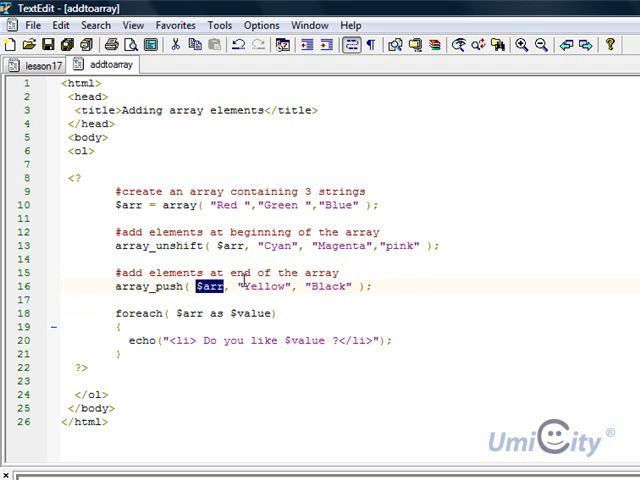
double_click(264, 288)
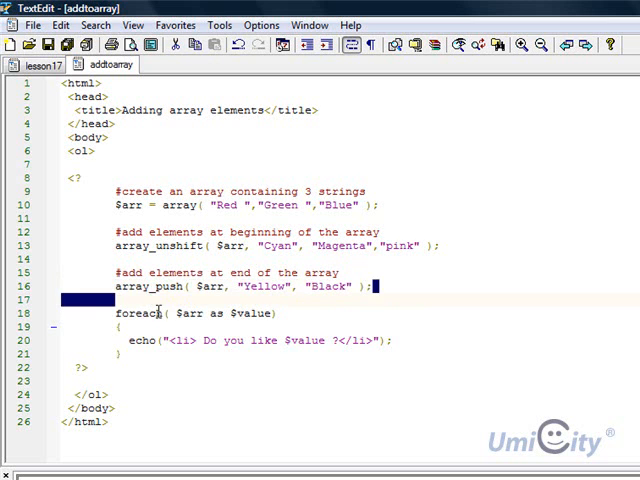
double_click(140, 312)
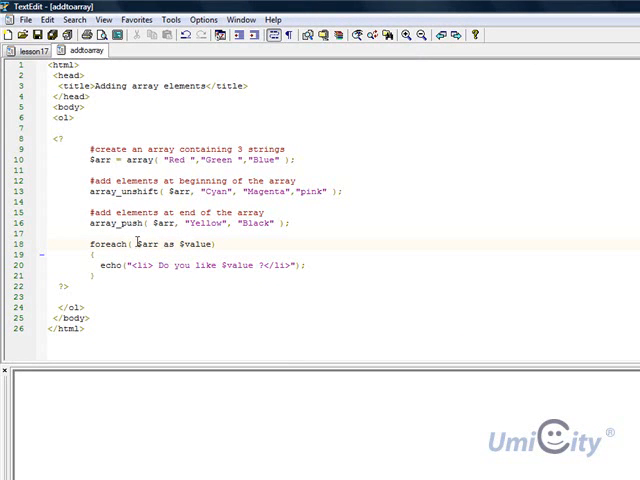
double_click(148, 244)
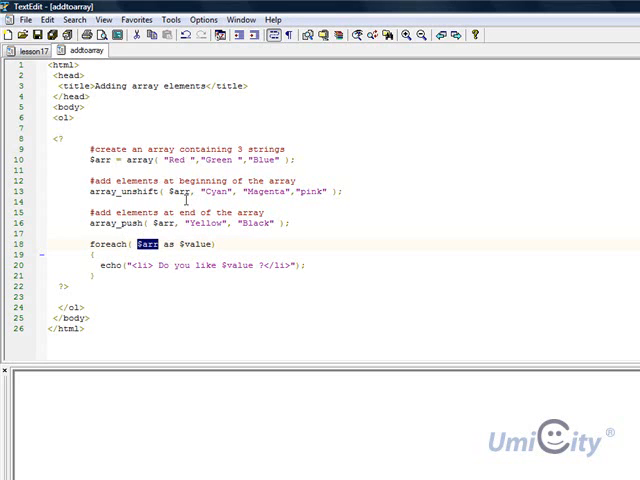
mouse_move(268, 128)
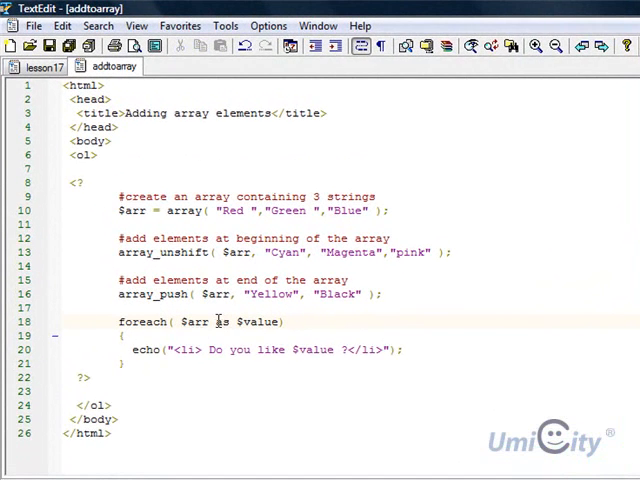
double_click(196, 320)
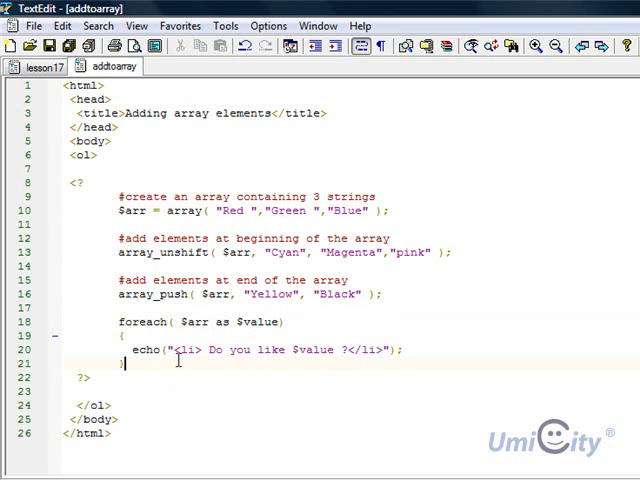
double_click(144, 348)
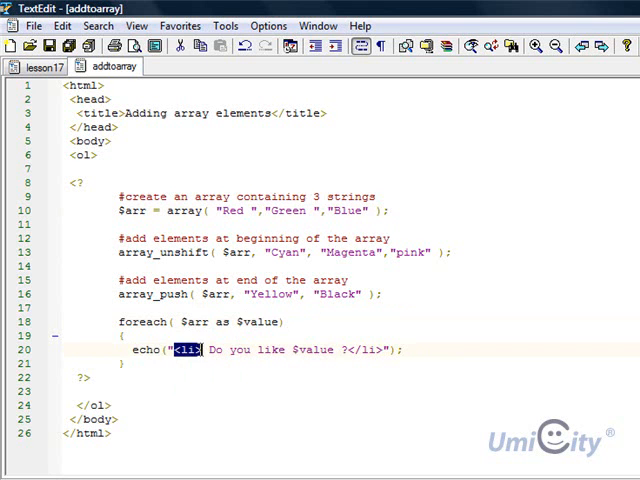
mouse_move(196, 362)
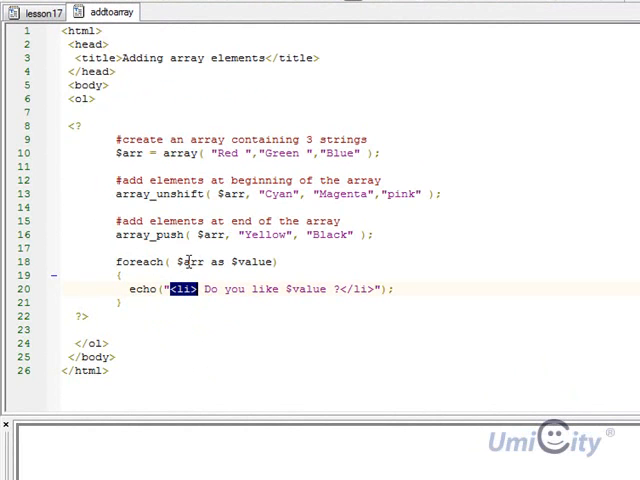
mouse_move(160, 236)
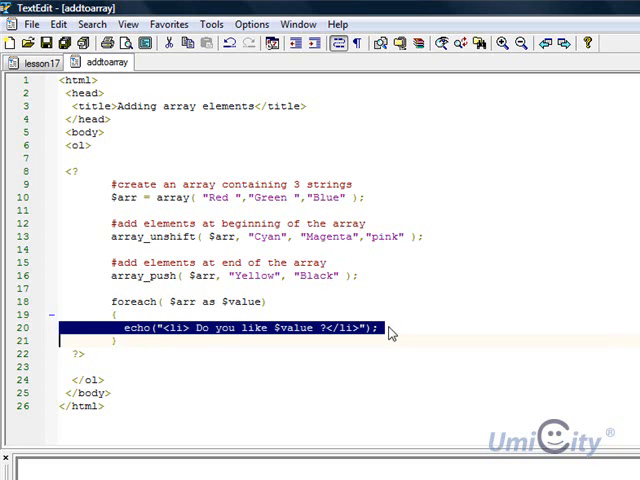
mouse_move(140, 340)
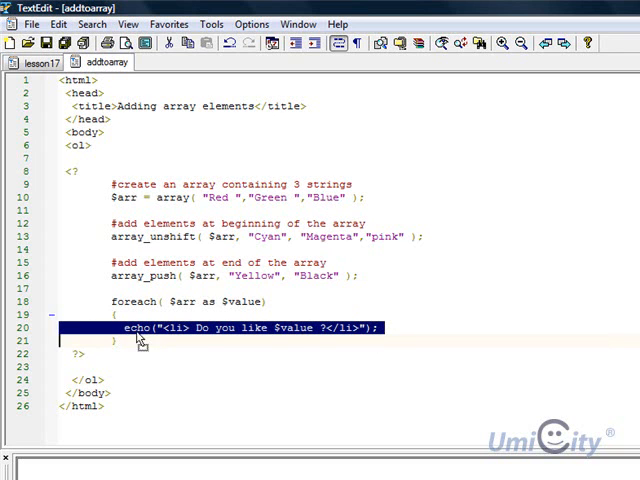
left_click(92, 352)
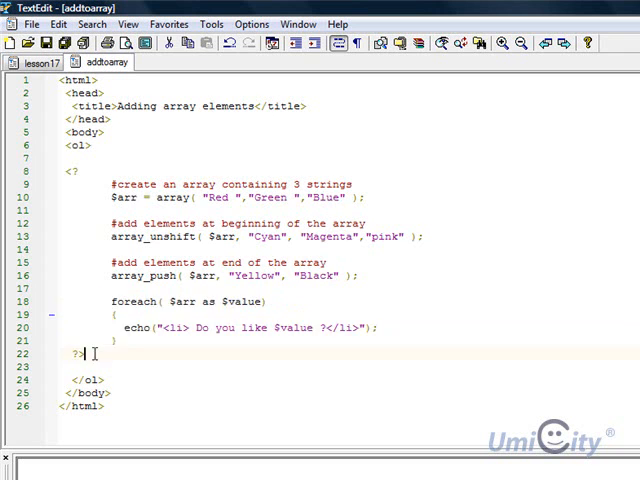
left_click_drag(64, 184, 90, 356)
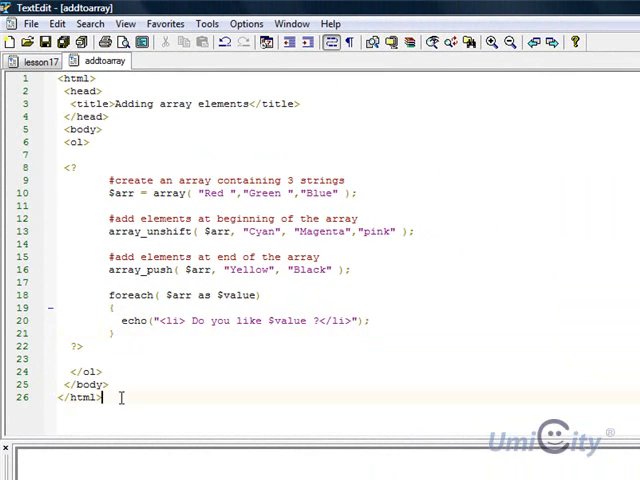
Step: Select all the page code and transfer lesson17 to the remote phplessons folder
key("ctrl+a")
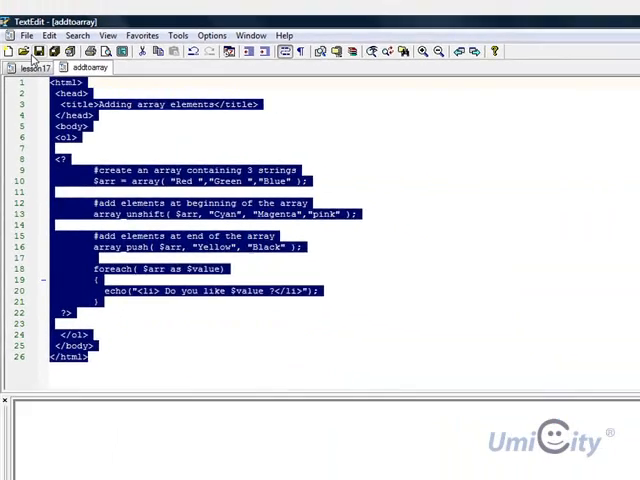
left_click(22, 68)
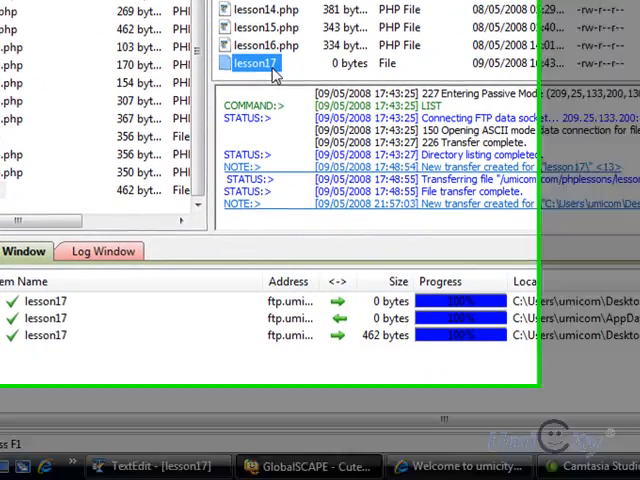
Step: Rename the remote lesson17 file to lesson17.php via the right-click Rename option
right_click(344, 140)
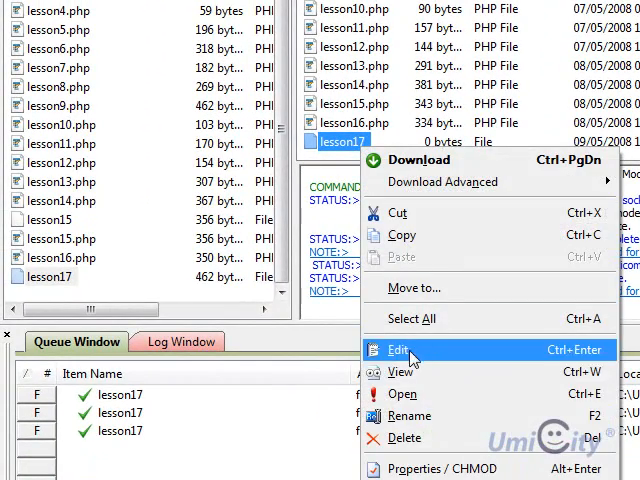
left_click(400, 348)
type(".php")
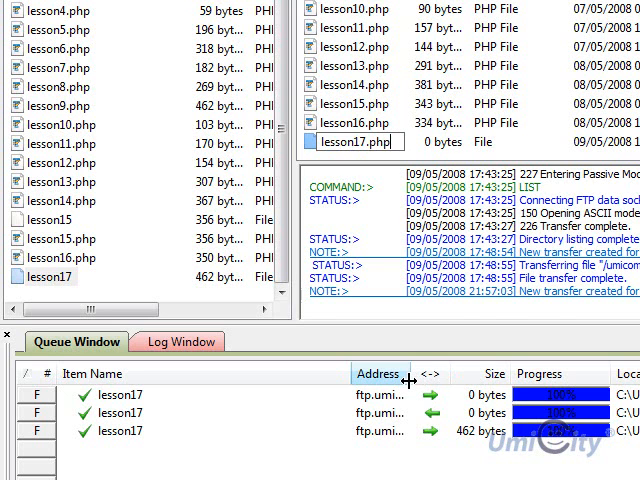
key("Return")
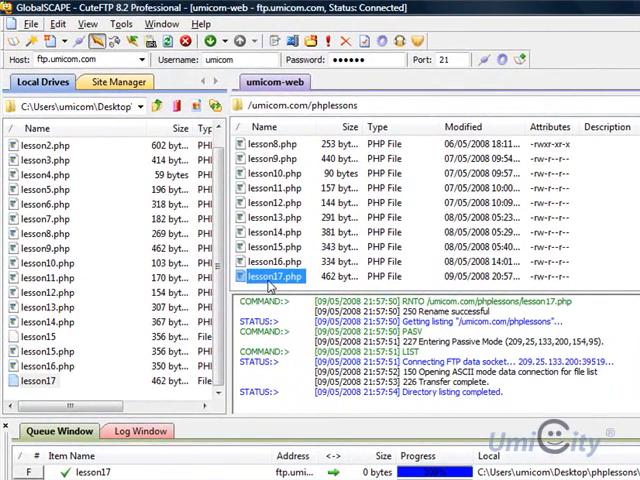
mouse_move(284, 284)
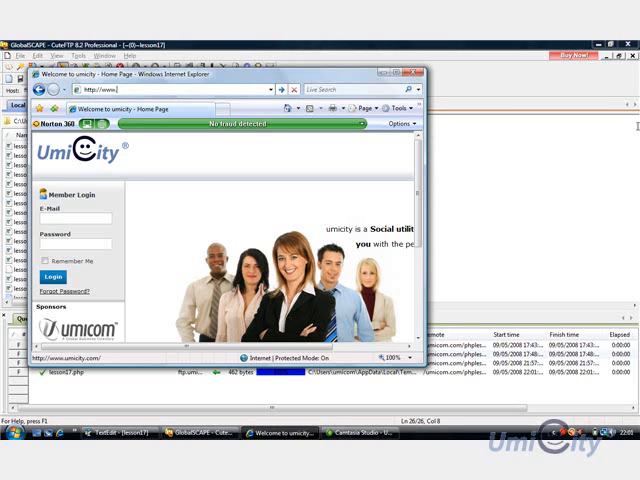
Step: Enter the lesson17.php URL and reload after the 403 error to show the eight colour questions
left_click(180, 88)
type("umicom.com/phplessons/lesson17.php")
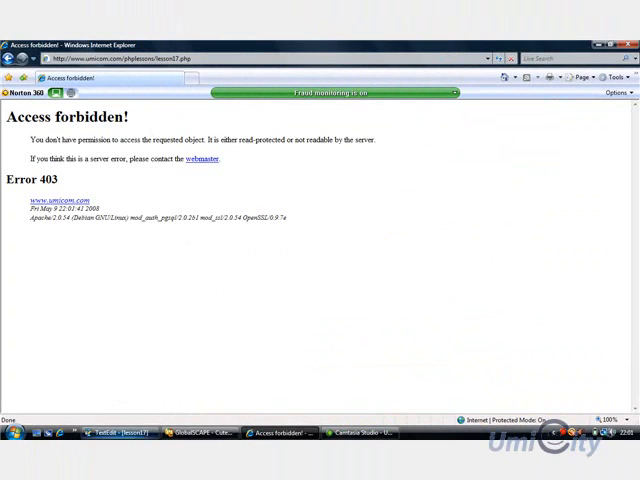
left_click(192, 434)
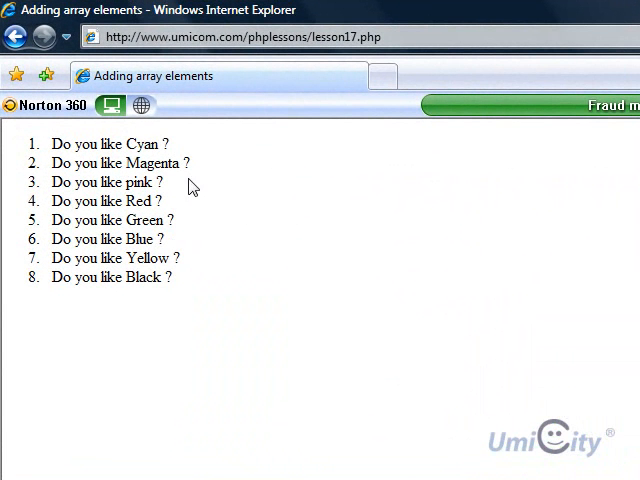
mouse_move(118, 278)
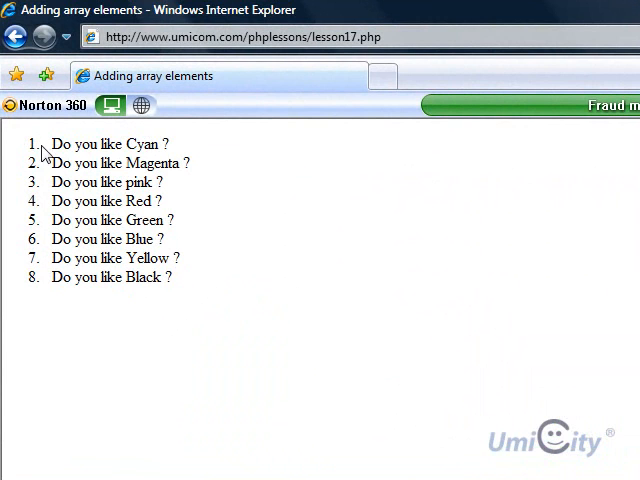
mouse_move(48, 236)
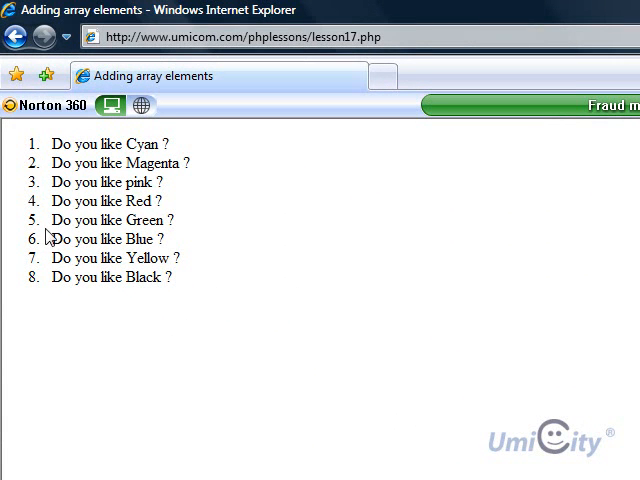